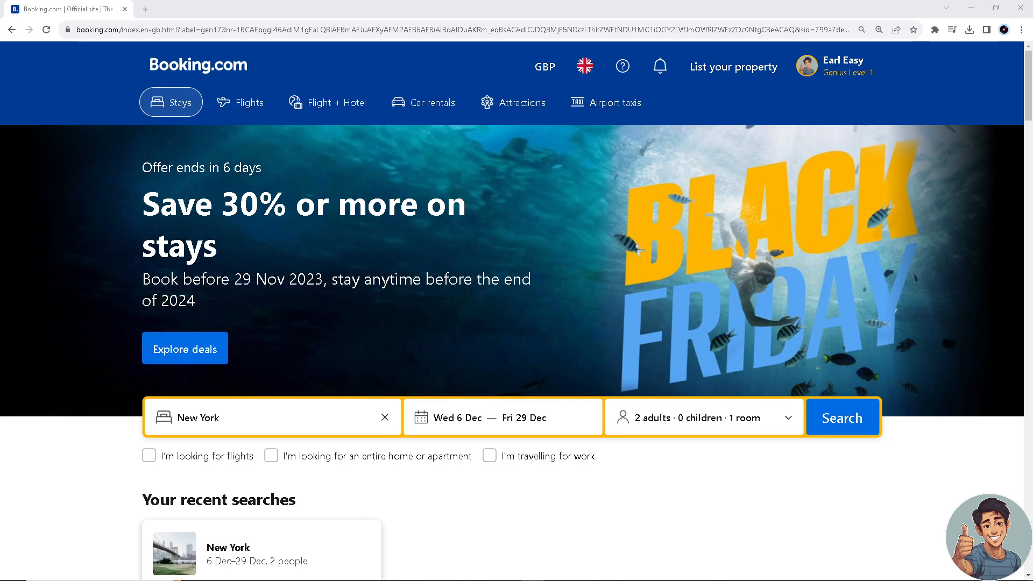
- Go to Bookings & Trips via the account menu under your profile name
scroll(down, 3)
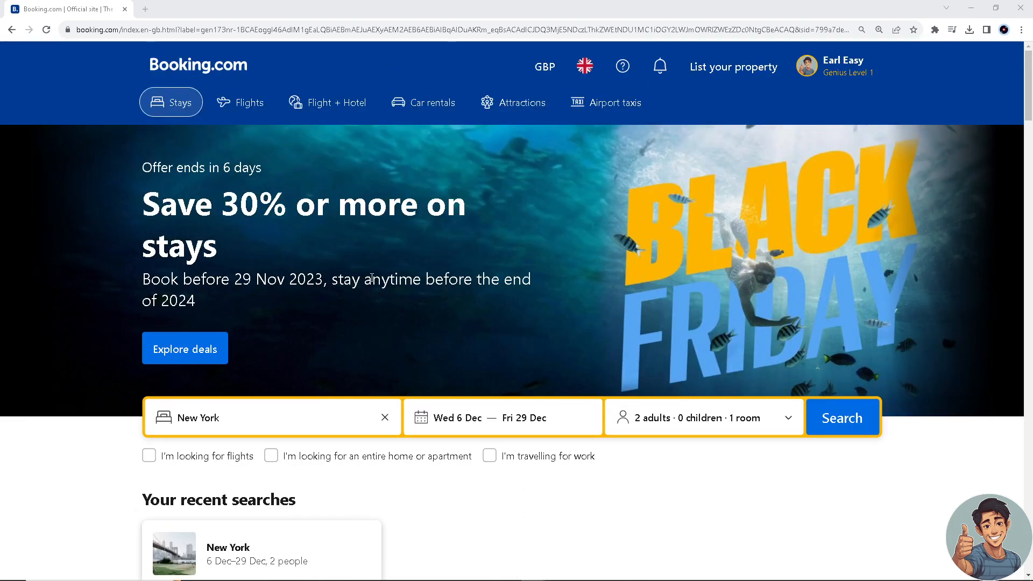
mouse_move(821, 87)
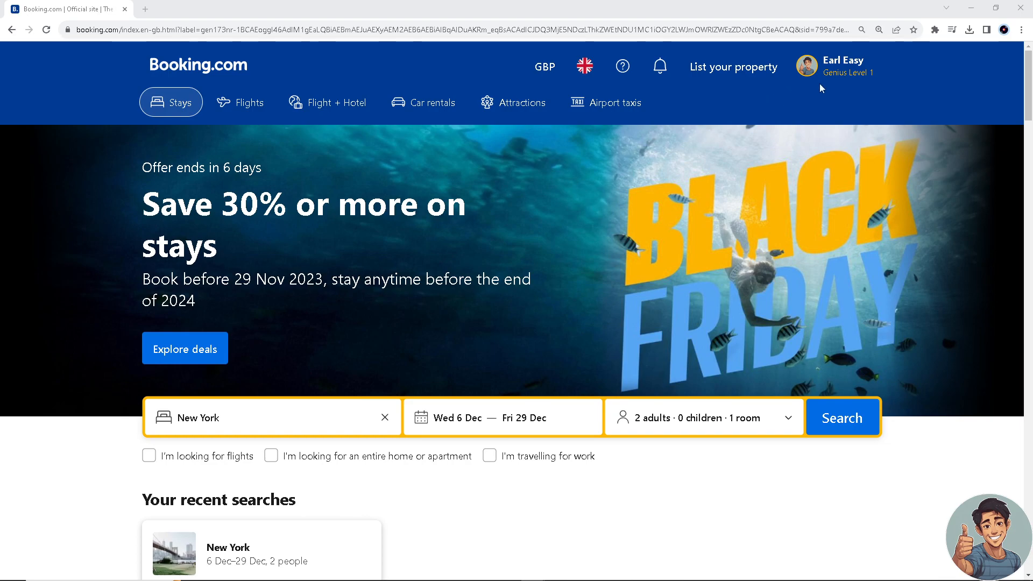
mouse_move(539, 237)
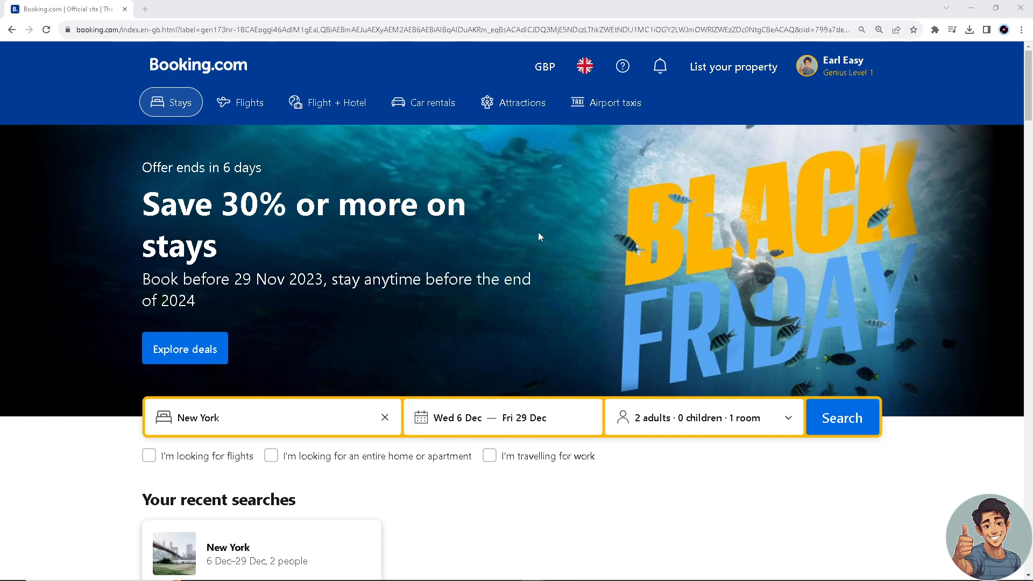
mouse_move(544, 231)
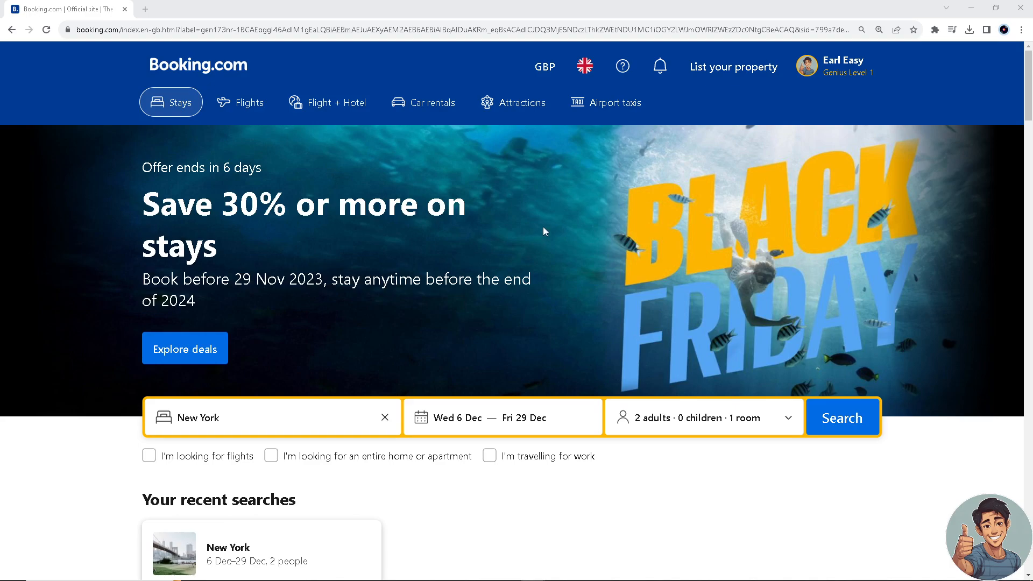
mouse_move(568, 183)
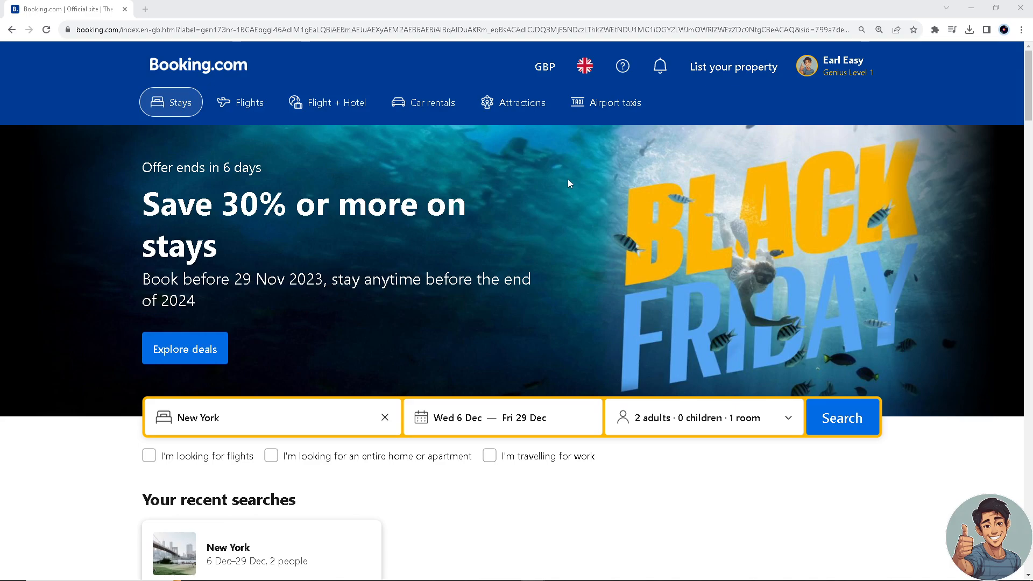
click(834, 65)
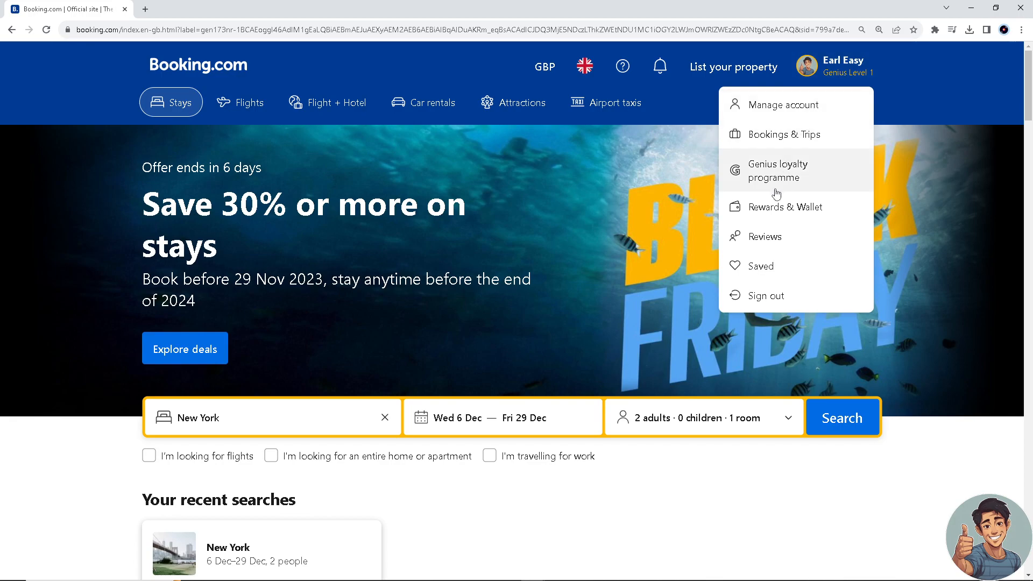
click(785, 134)
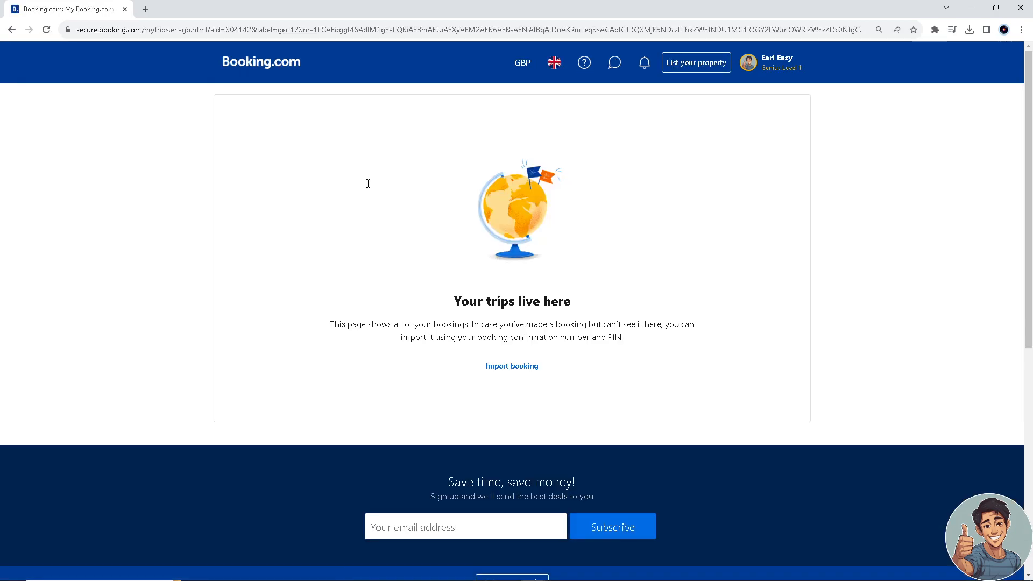
mouse_move(379, 179)
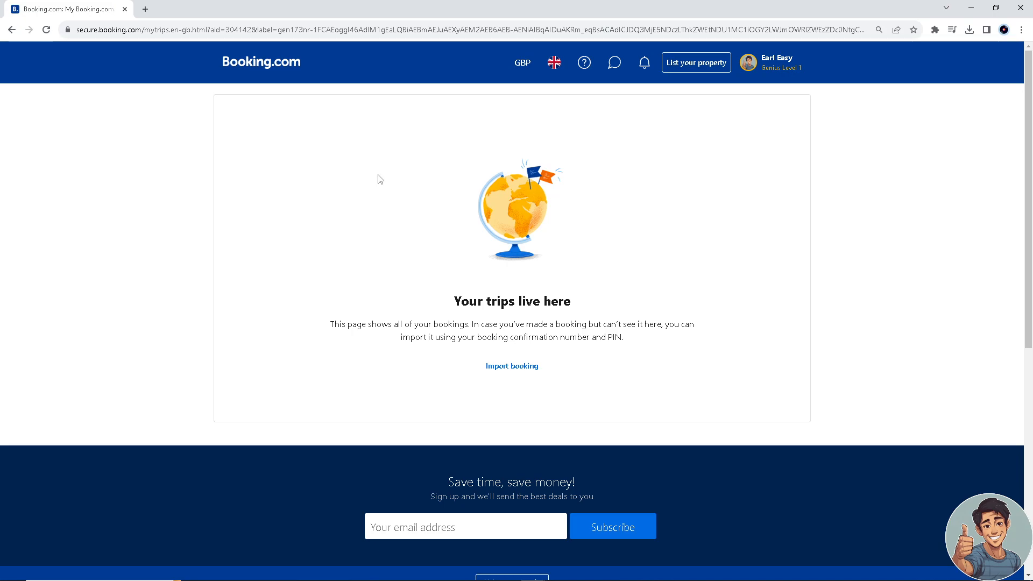
mouse_move(325, 169)
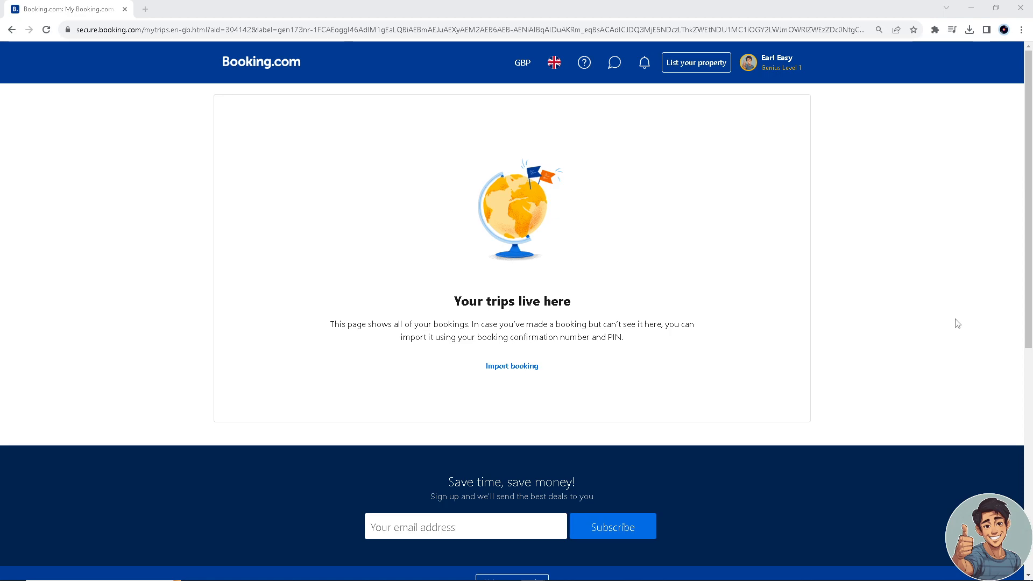
mouse_move(384, 181)
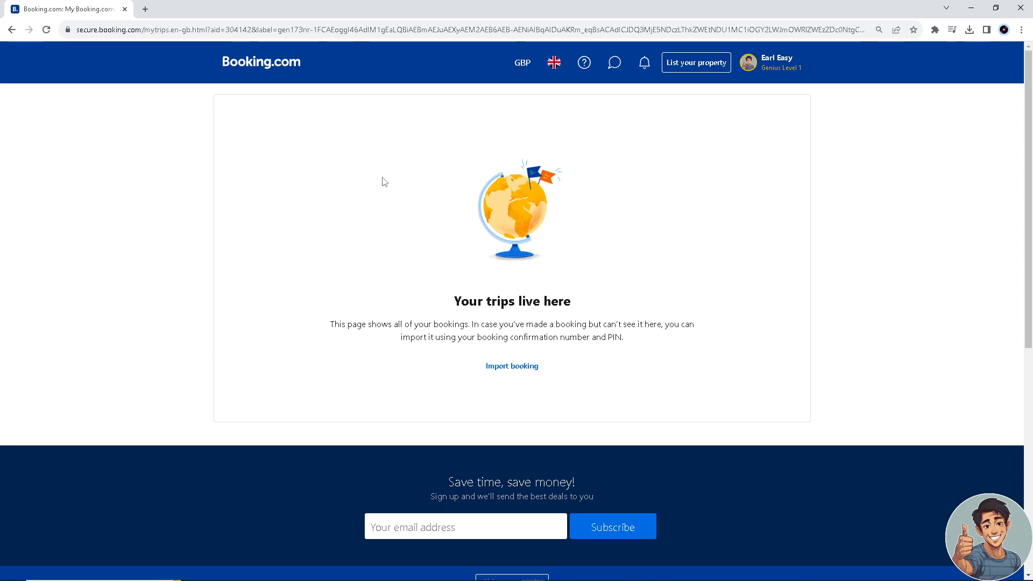
mouse_move(390, 193)
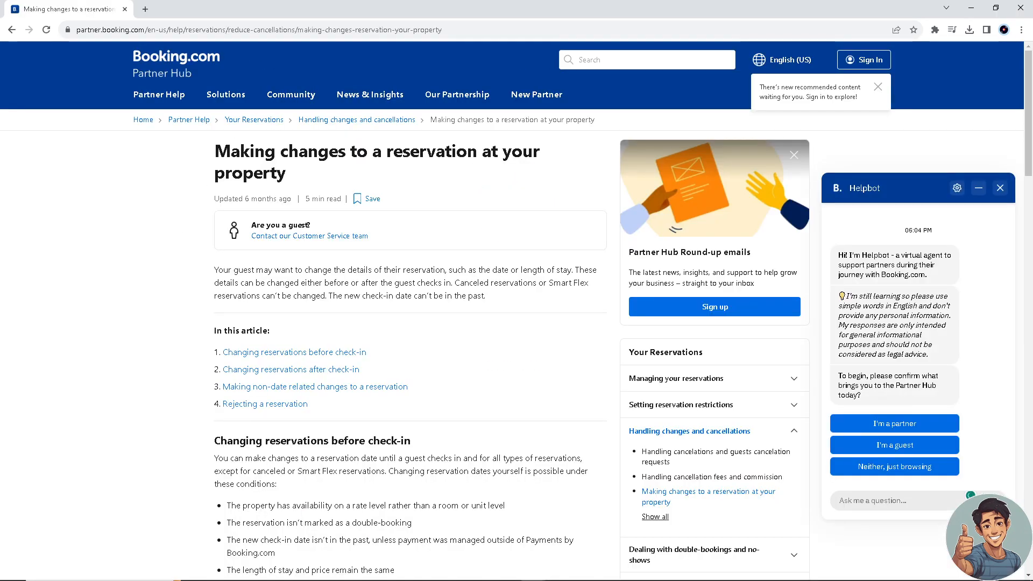
- Scroll through the 'Making changes to a reservation at your property' article down to Related content
scroll(down, 3)
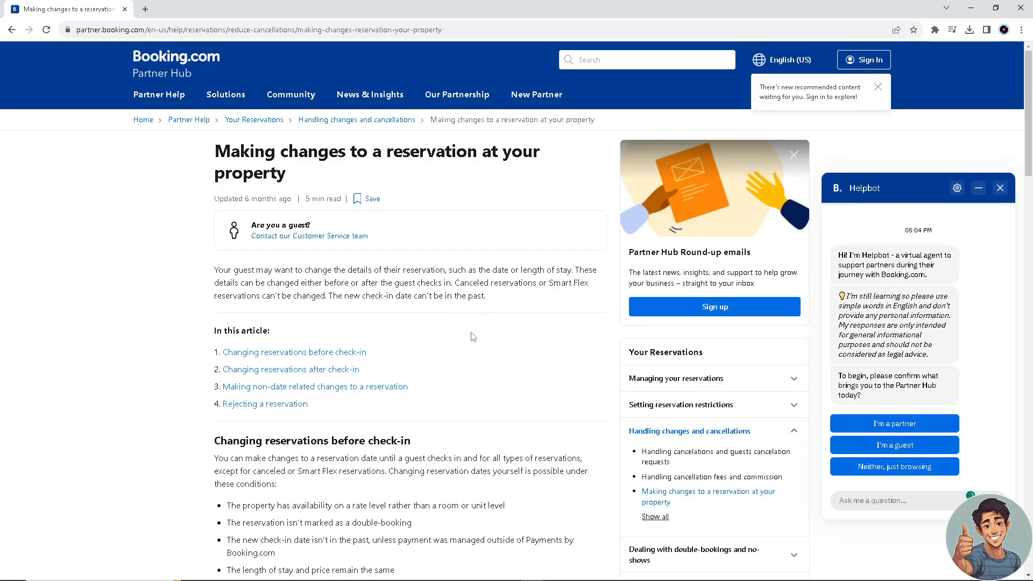
scroll(down, 3)
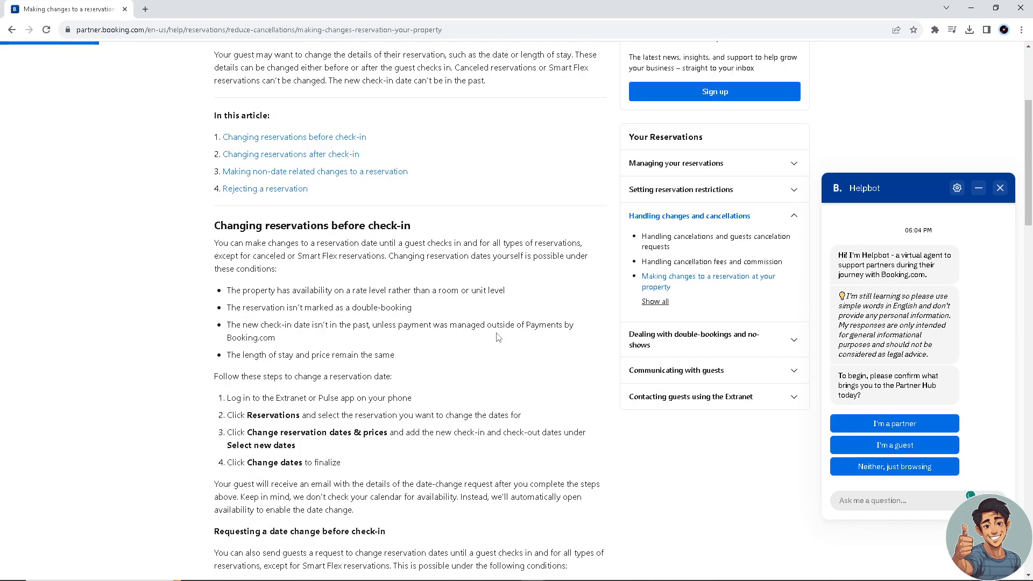
scroll(down, 3)
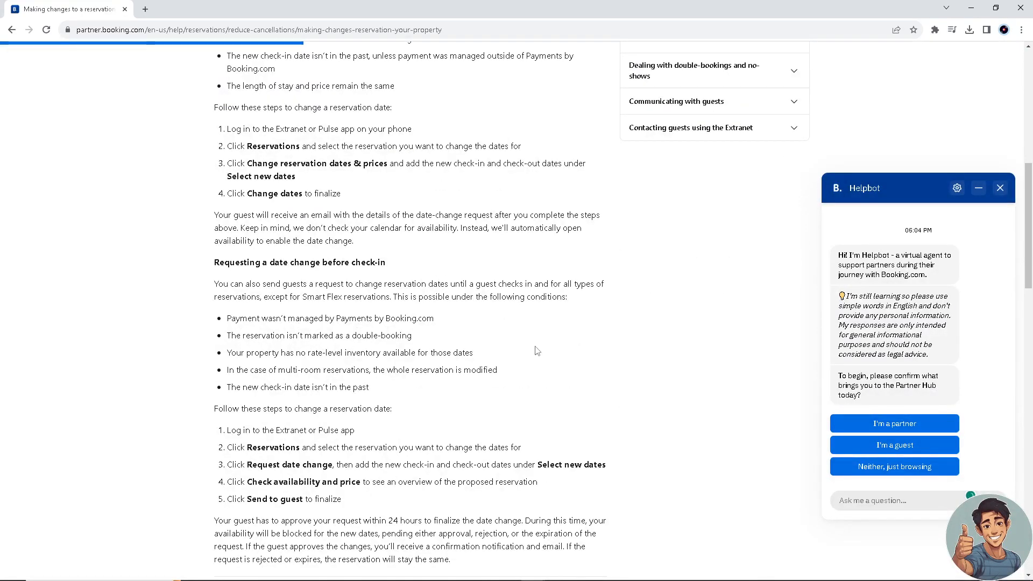
scroll(down, 3)
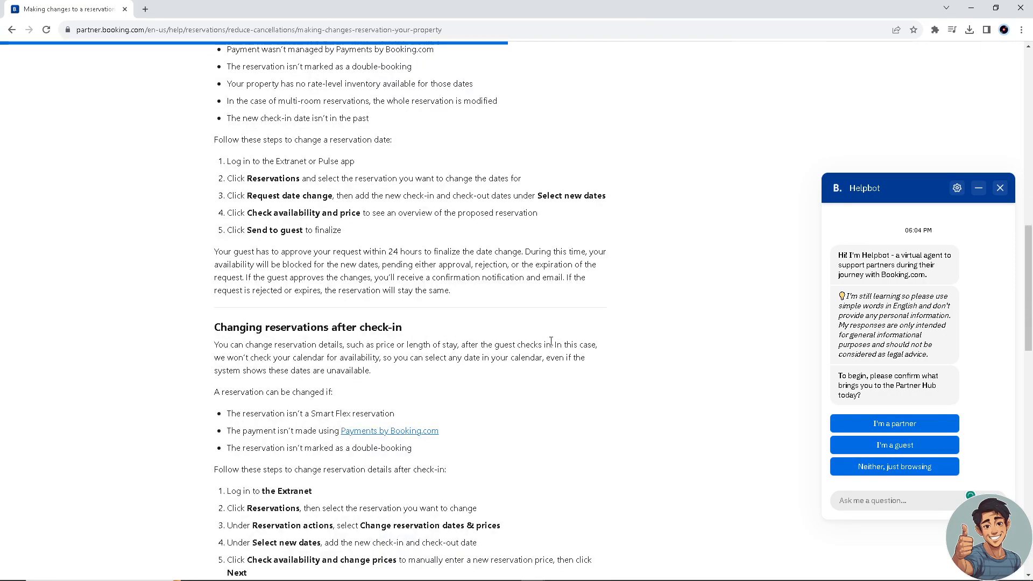
scroll(down, 3)
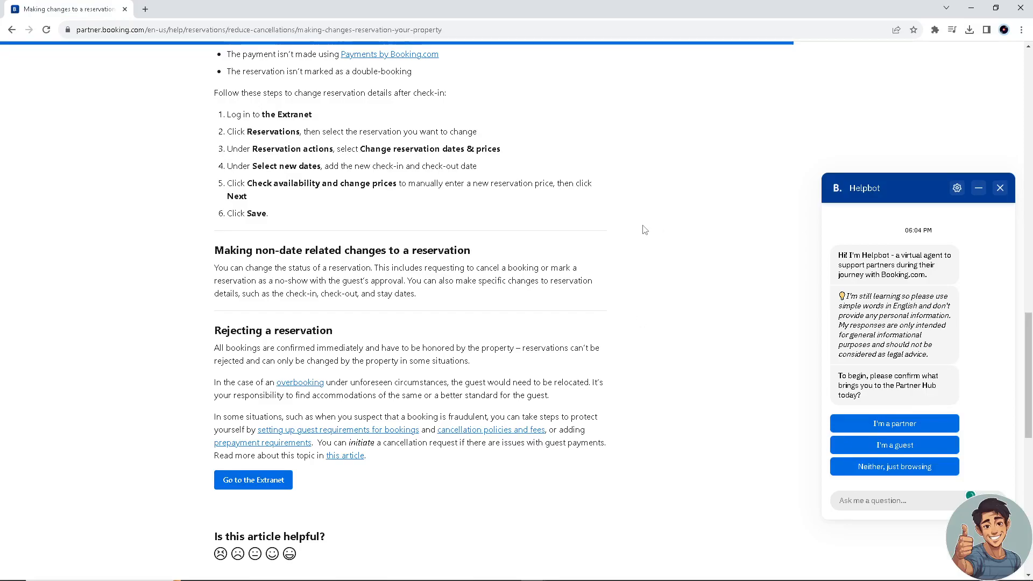
scroll(up, 3)
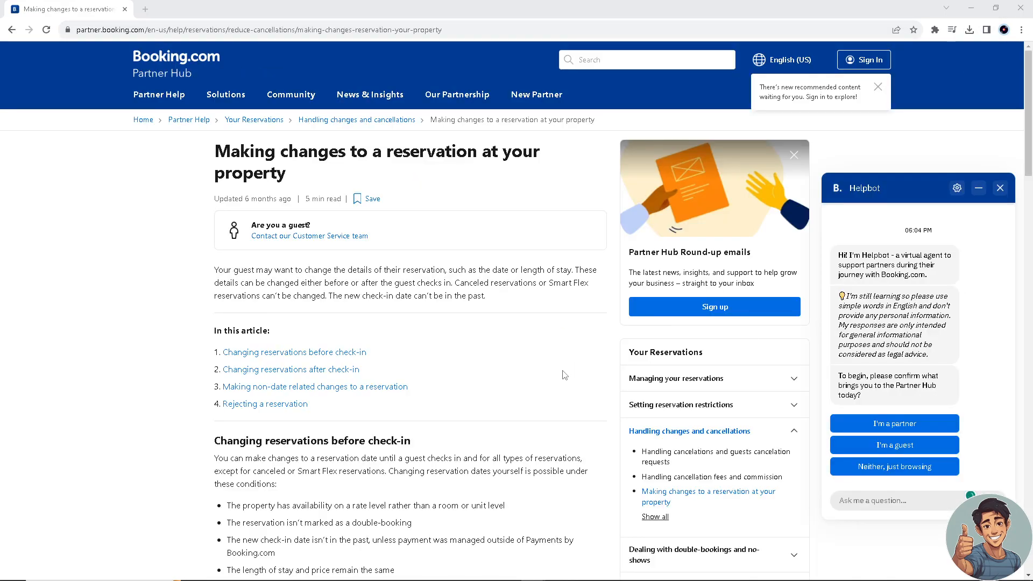
scroll(down, 3)
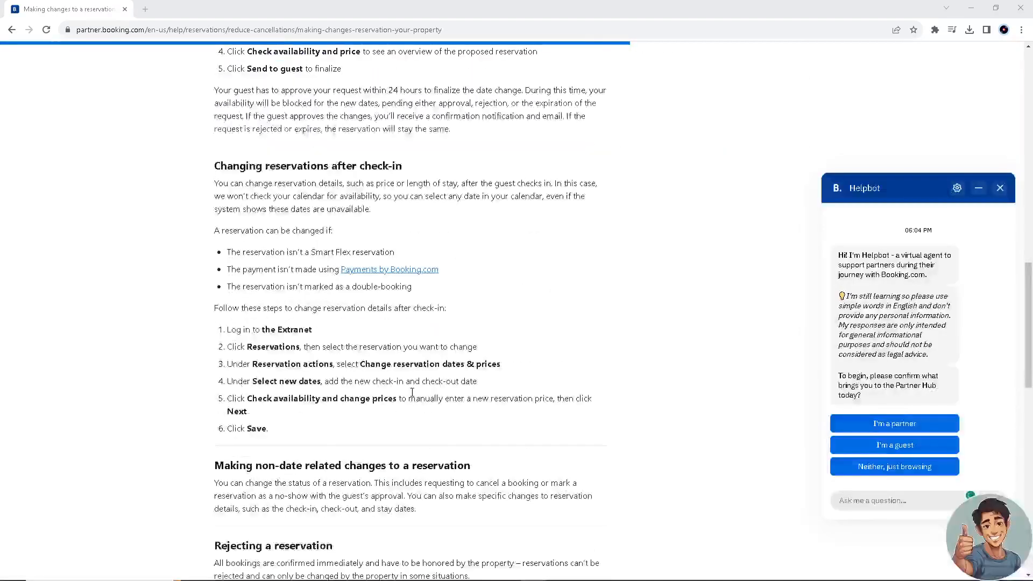
scroll(down, 3)
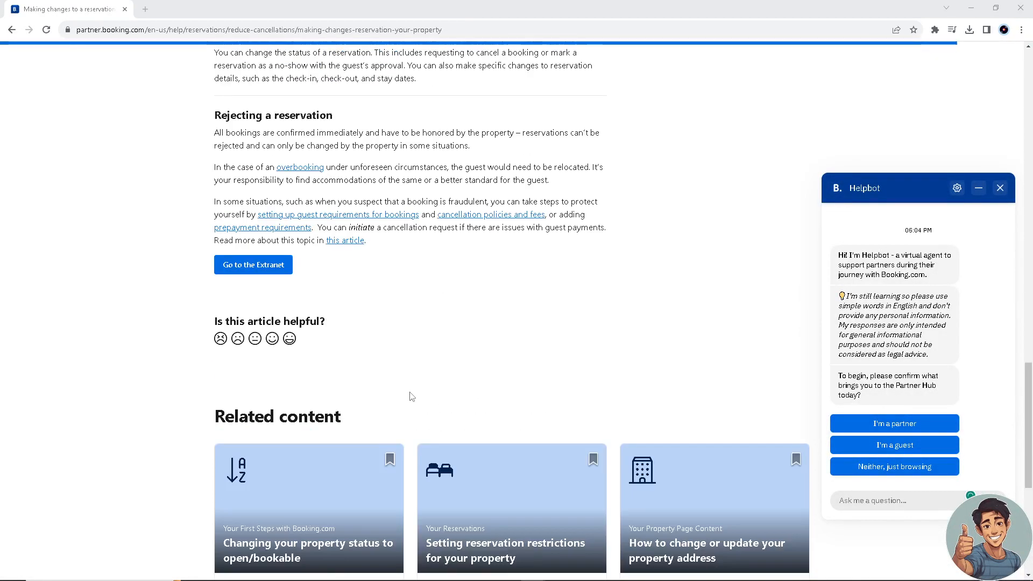
scroll(down, 3)
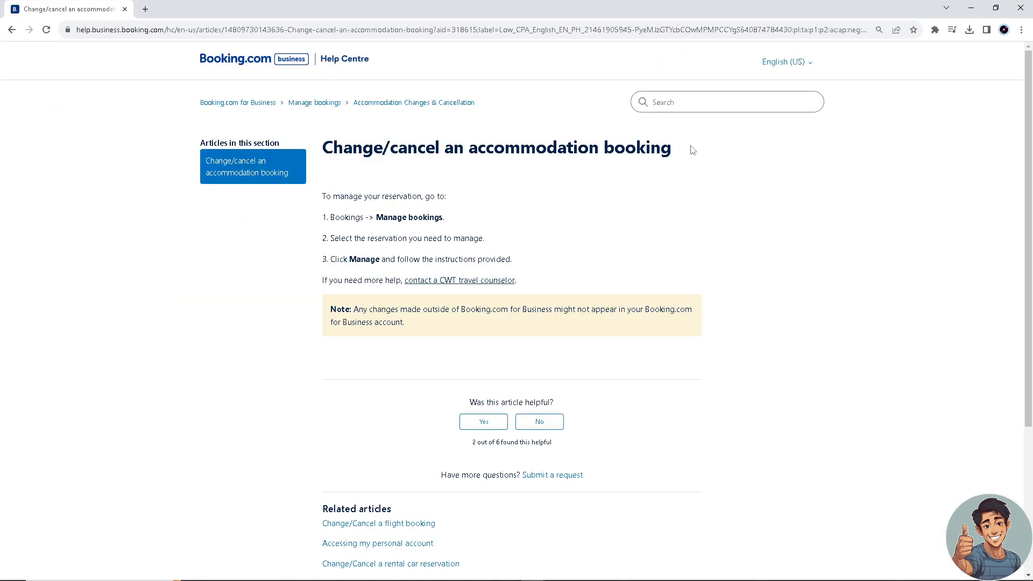
mouse_move(459, 280)
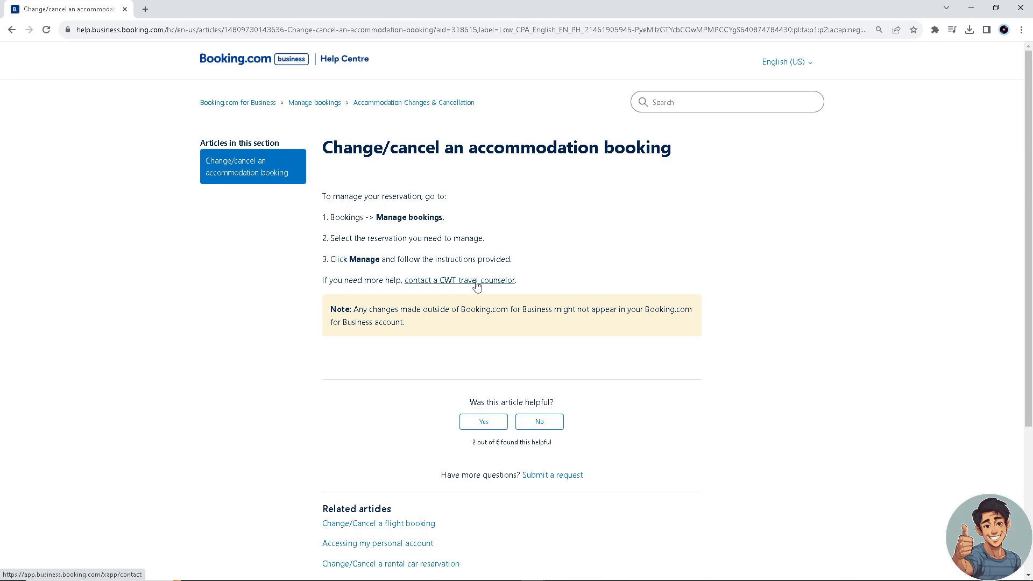
mouse_move(414, 335)
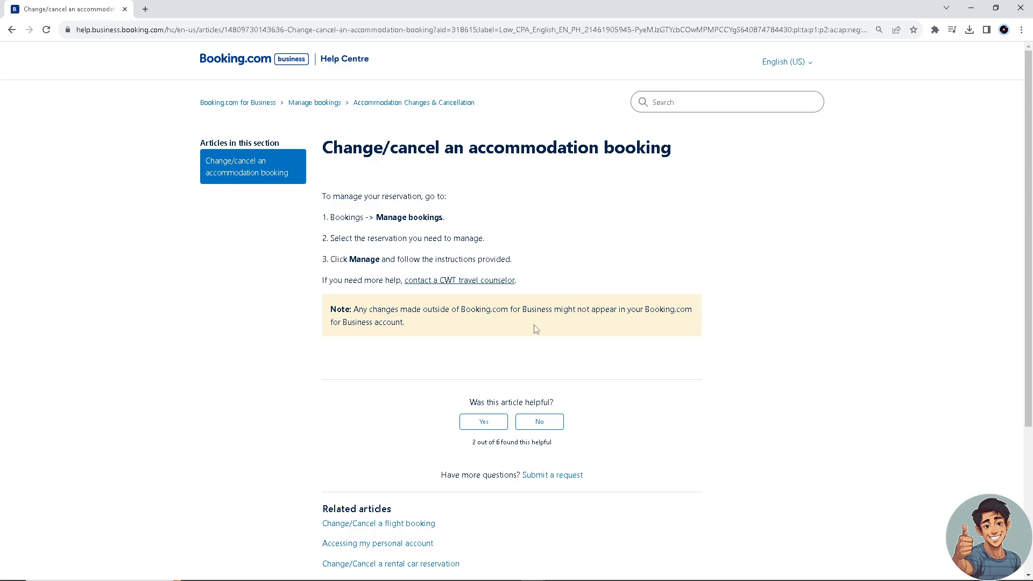
mouse_move(678, 320)
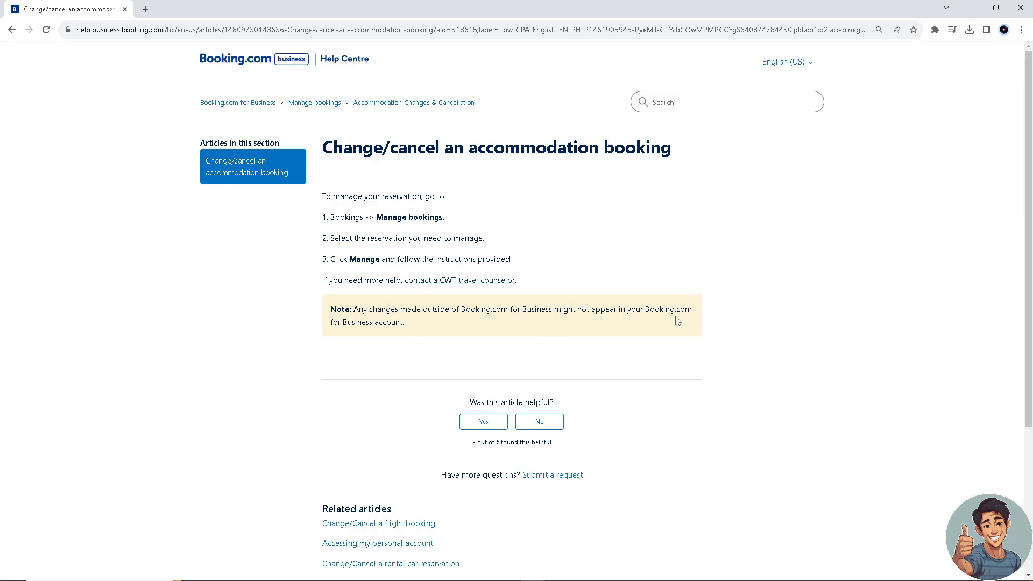